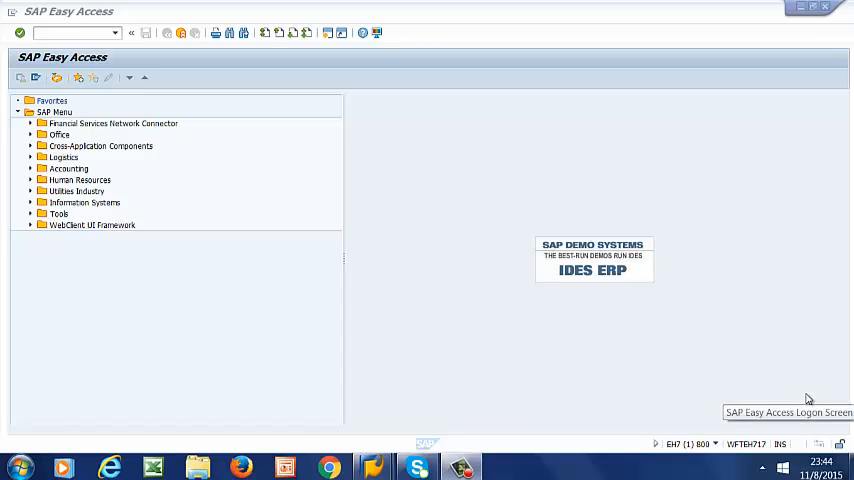
mouse_move(808, 399)
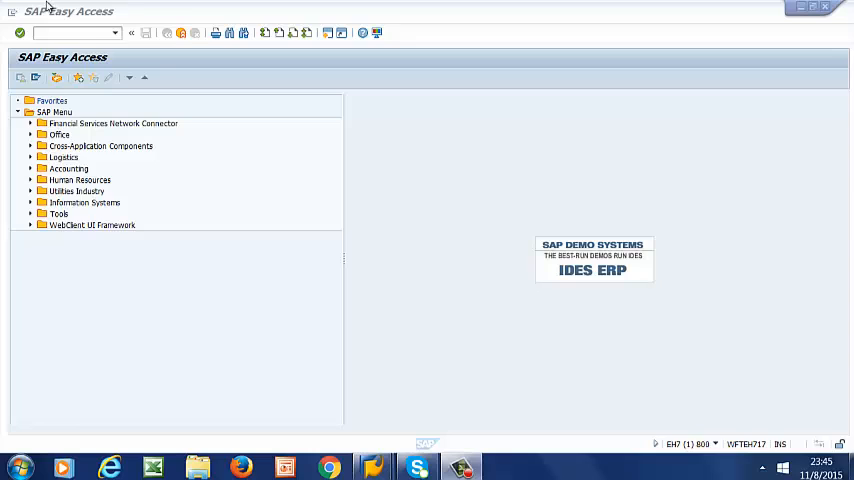
Launch SPRO from the recent transactions list and open the SAP Reference IMG.
left_click(114, 33)
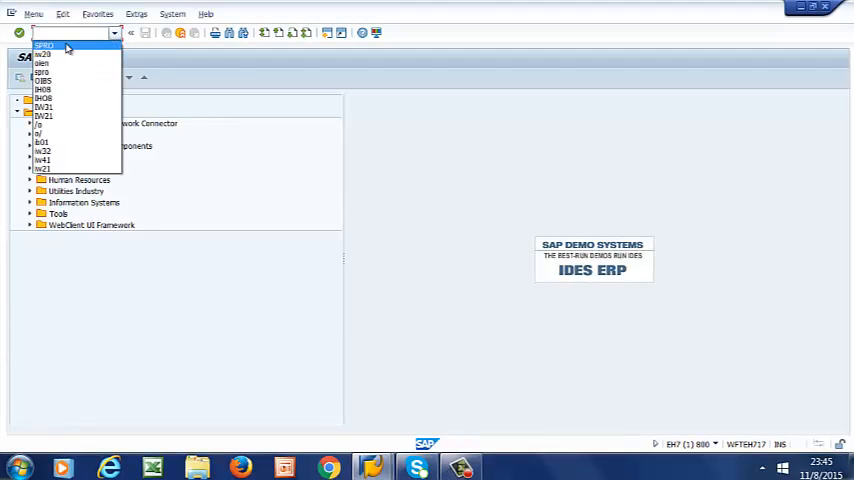
left_click(44, 44)
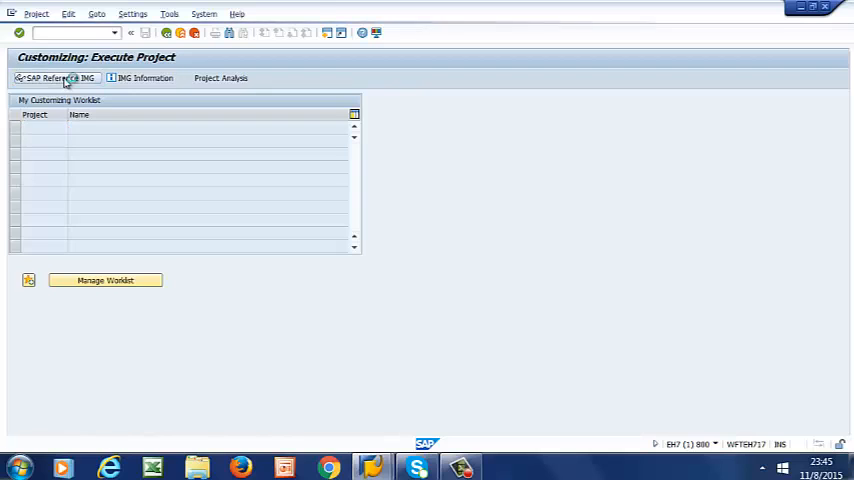
left_click(50, 78)
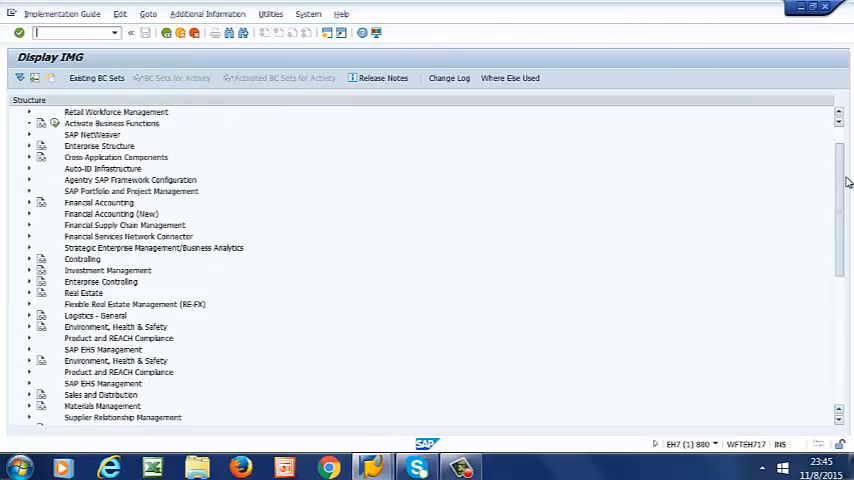
scroll("down", 3)
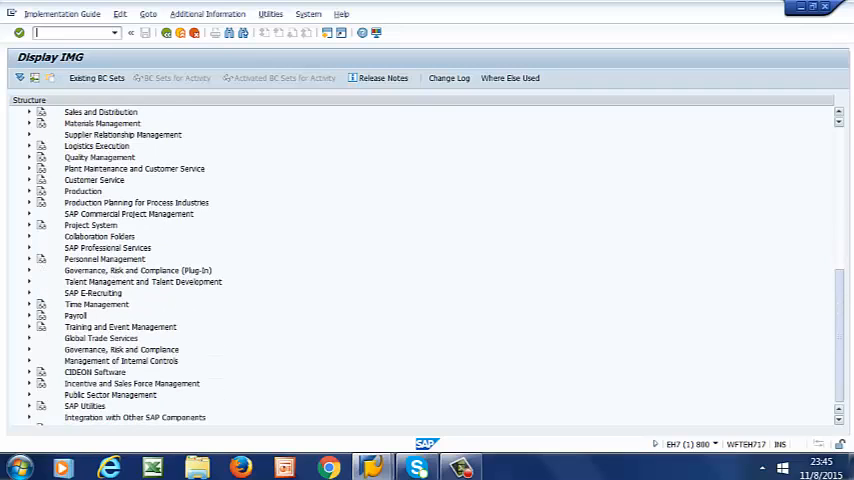
Expand Plant Maintenance and Customer Service > Master Data > Technical Objects > Equipment > Equipment Categories.
left_click(30, 168)
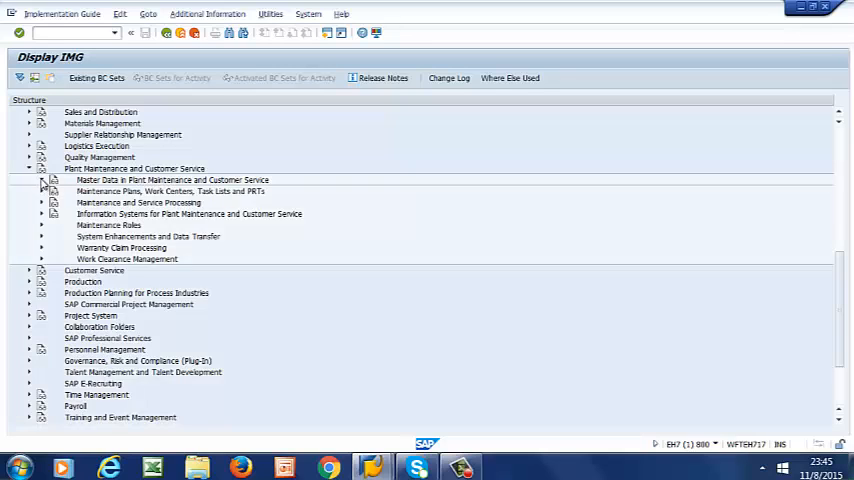
left_click(54, 179)
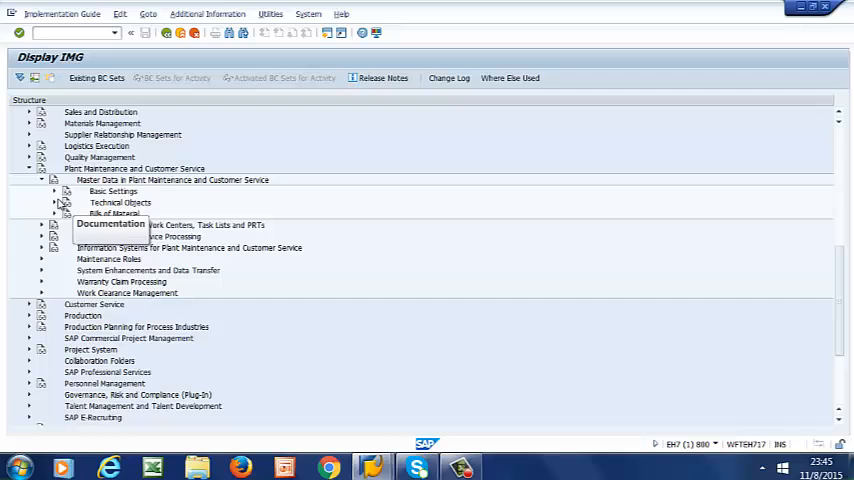
left_click(54, 202)
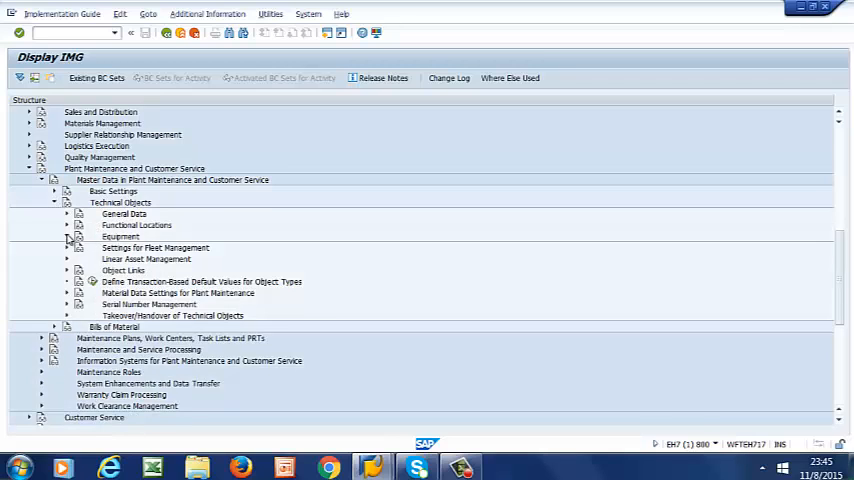
left_click(79, 236)
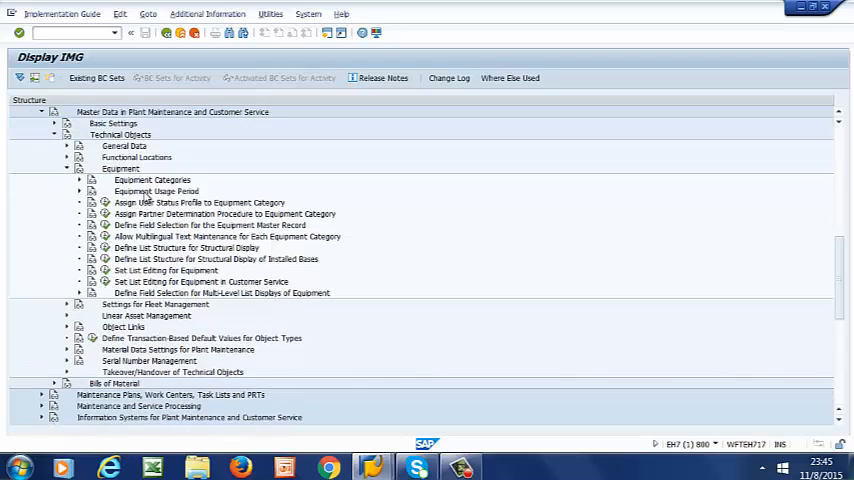
scroll("down", 3)
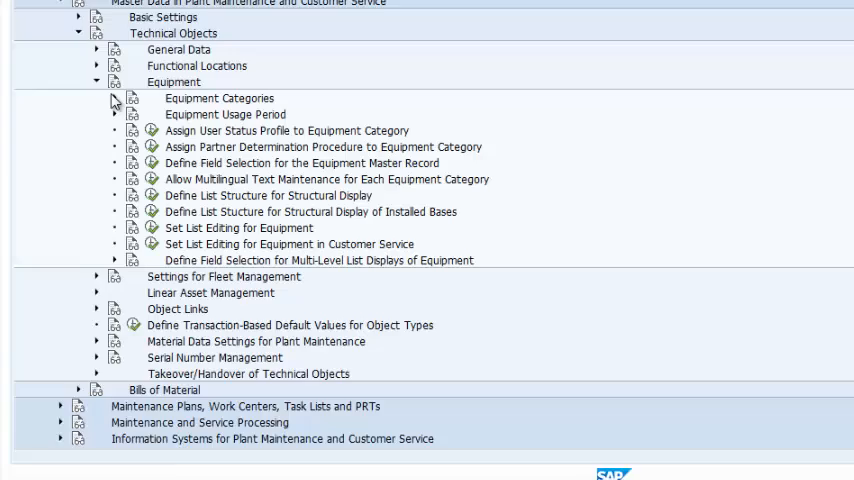
left_click(95, 98)
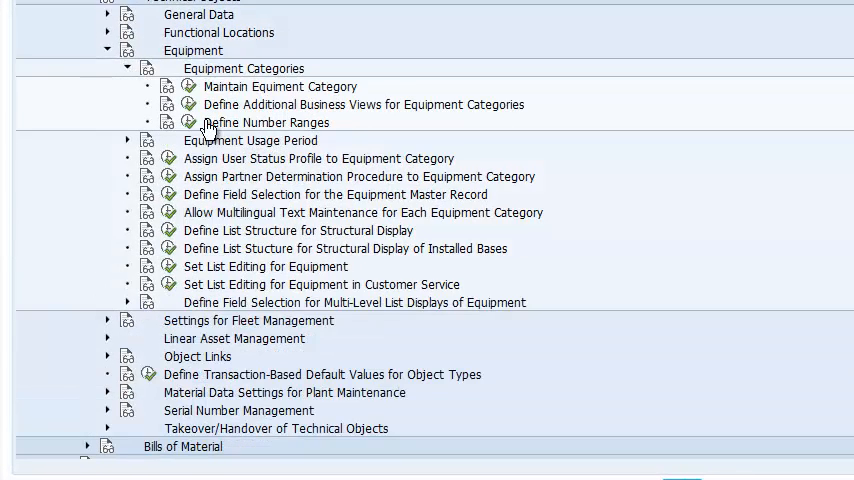
mouse_move(280, 135)
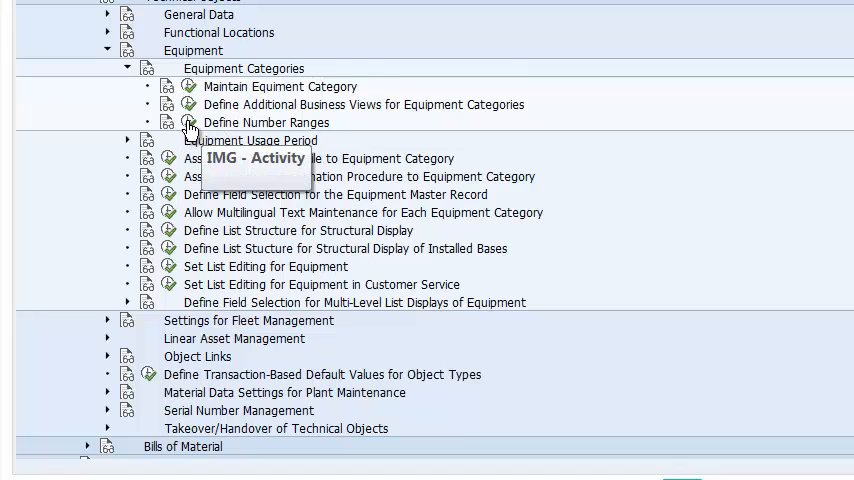
Open Define Number Ranges for EQUIP_NR and select element A in the BRI-Pharma group.
double_click(266, 122)
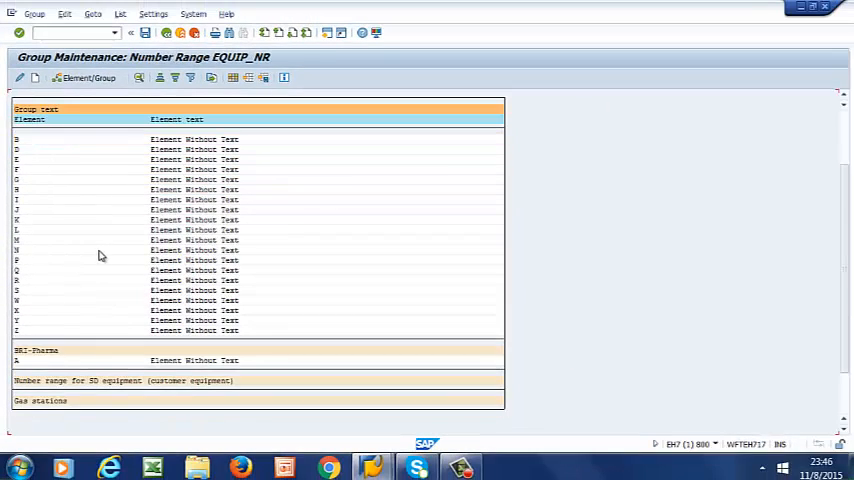
scroll("down", 3)
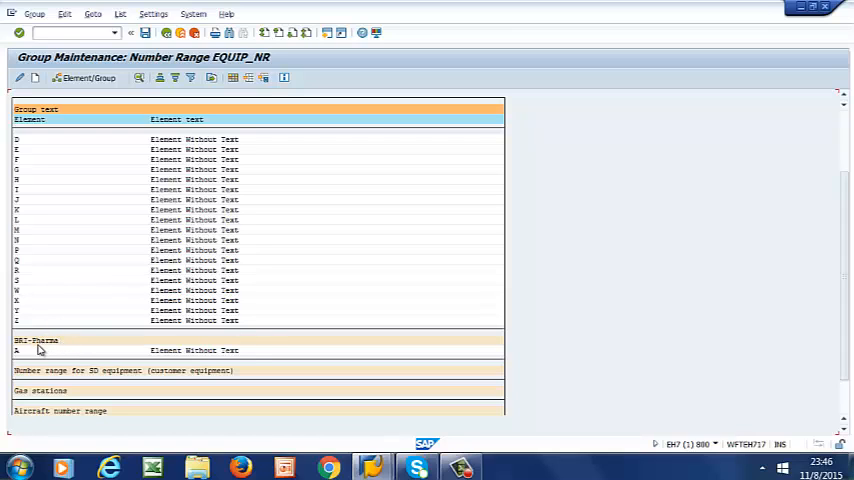
double_click(37, 340)
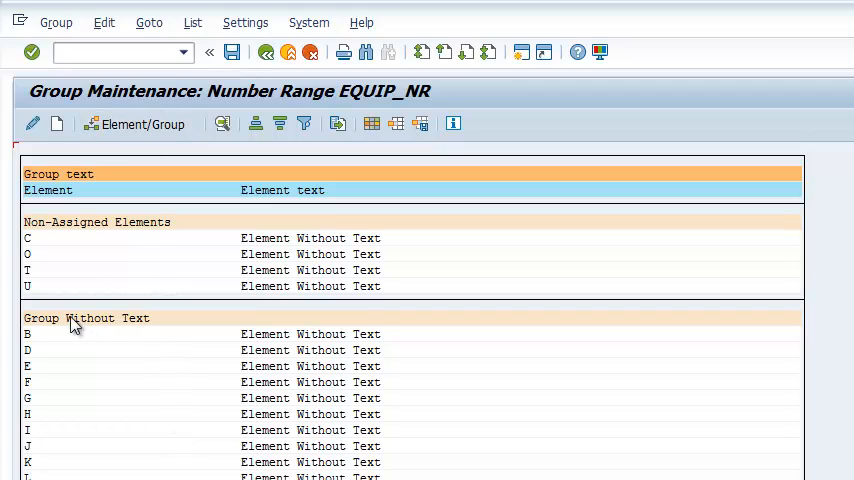
mouse_move(203, 331)
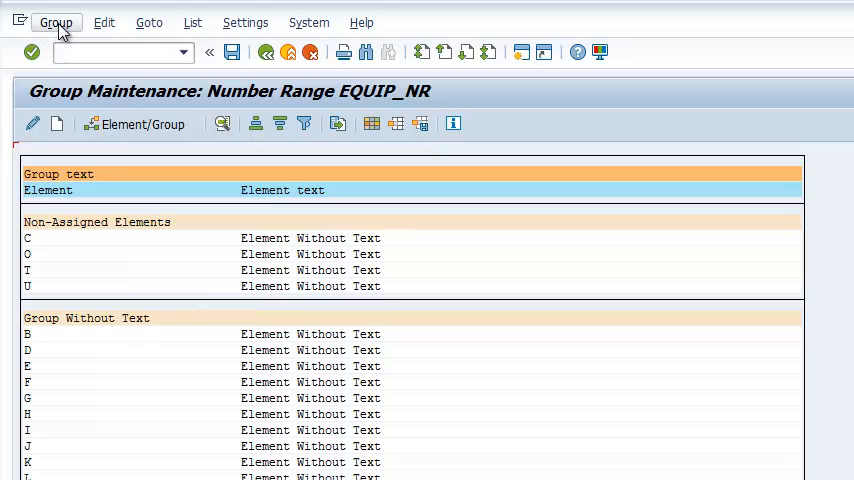
left_click(56, 22)
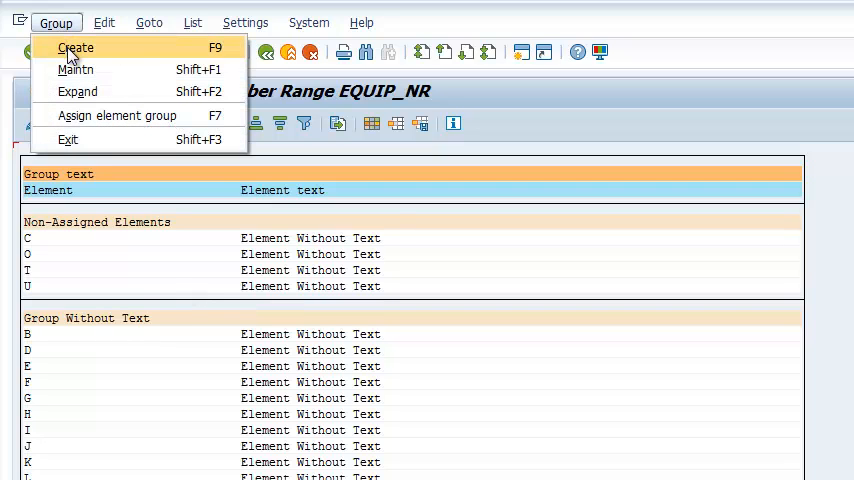
left_click(75, 47)
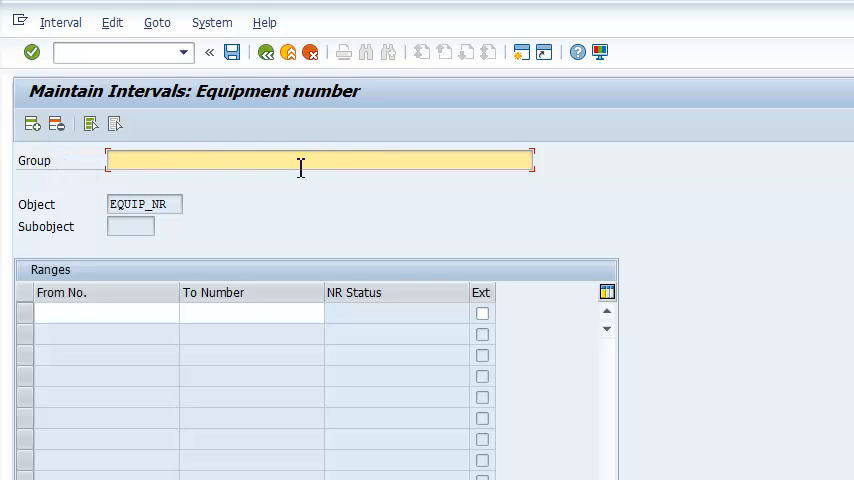
mouse_move(223, 315)
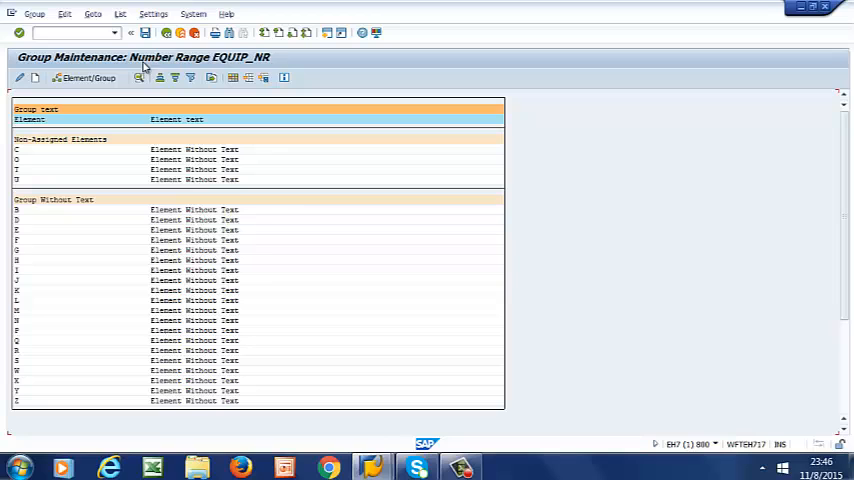
scroll("down", 3)
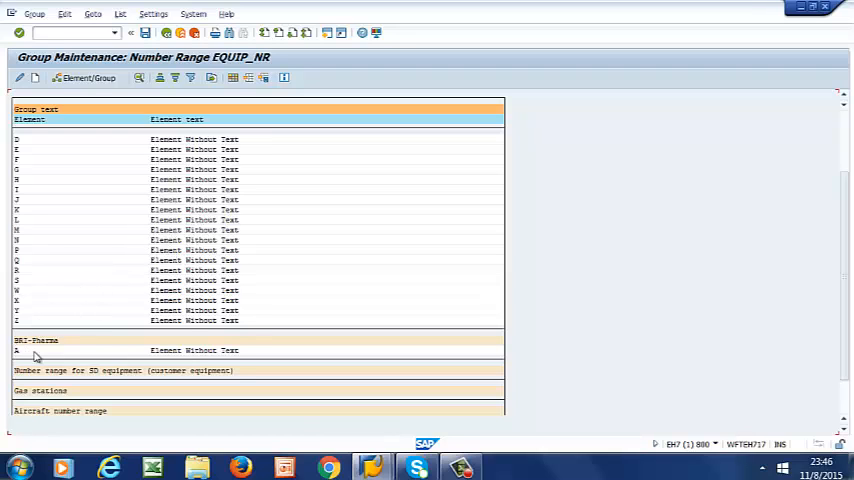
scroll("down", 3)
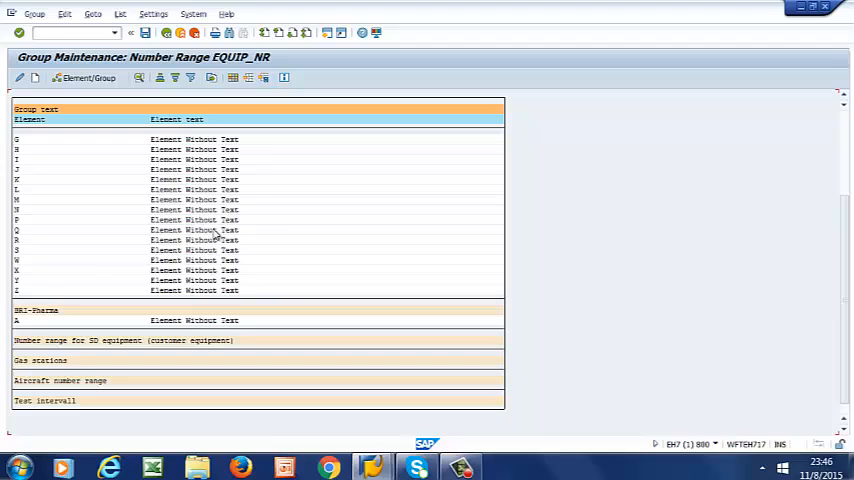
mouse_move(16, 328)
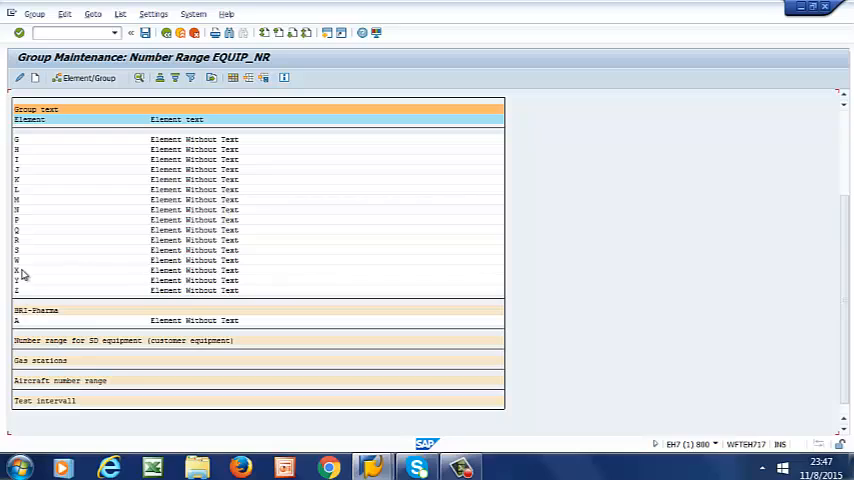
mouse_move(22, 297)
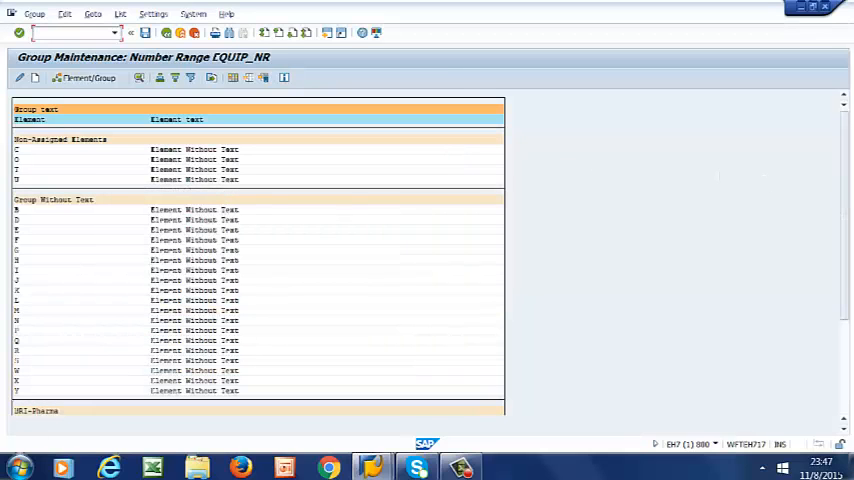
scroll("down", 3)
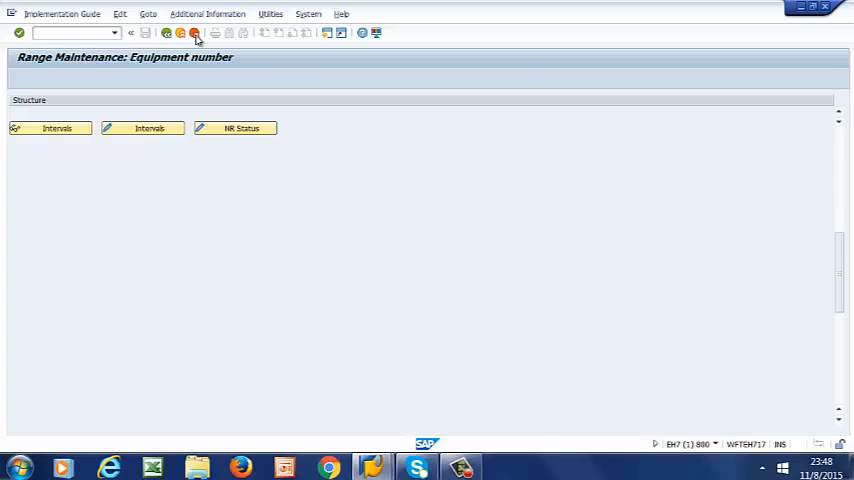
Leave the equipment number range and customizing screens and ready the command field.
left_click(194, 33)
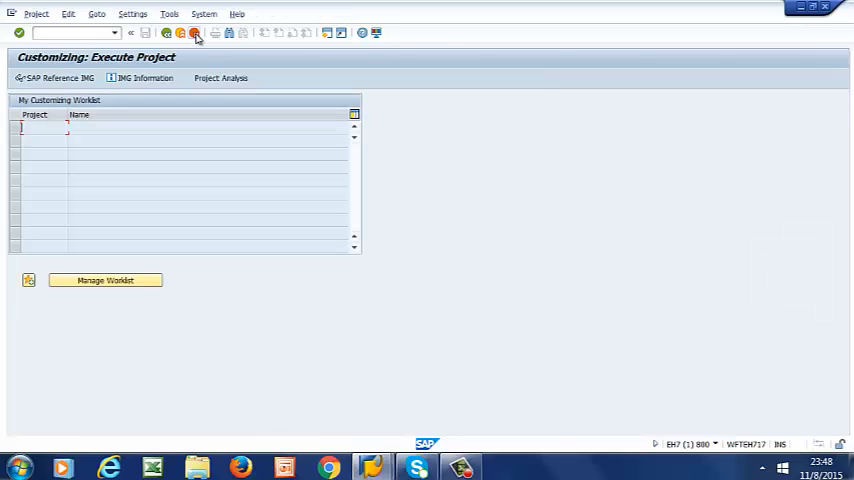
left_click(182, 32)
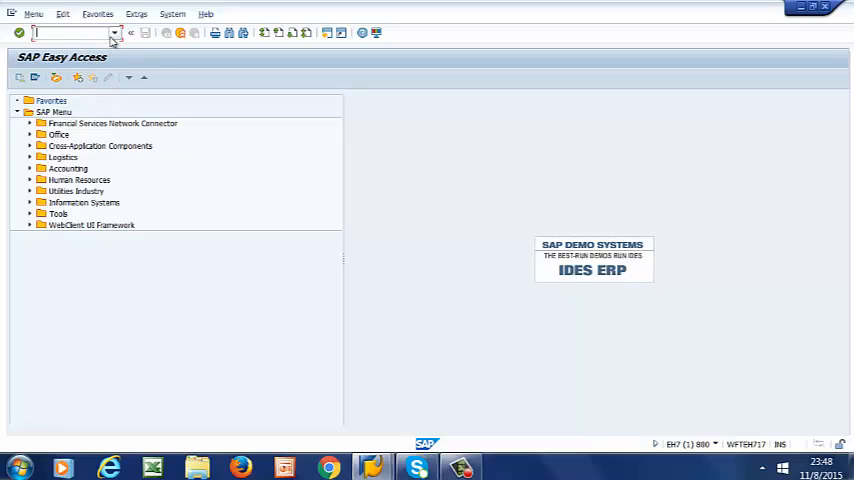
mouse_move(80, 98)
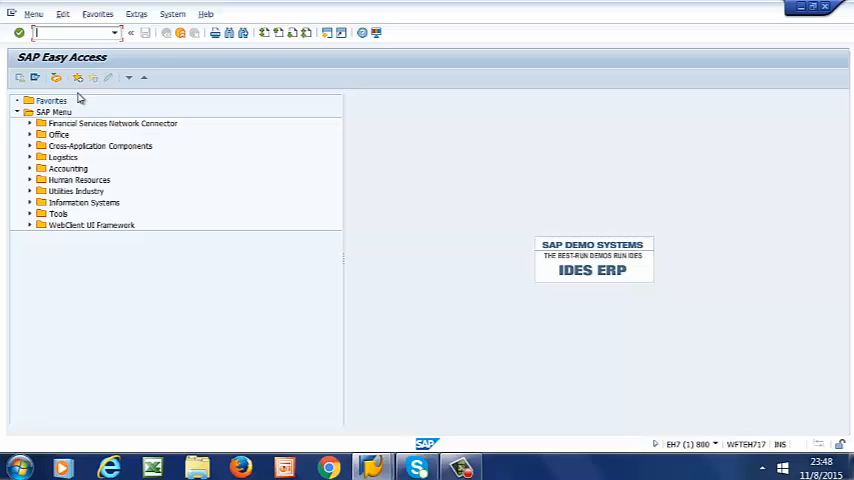
mouse_move(72, 47)
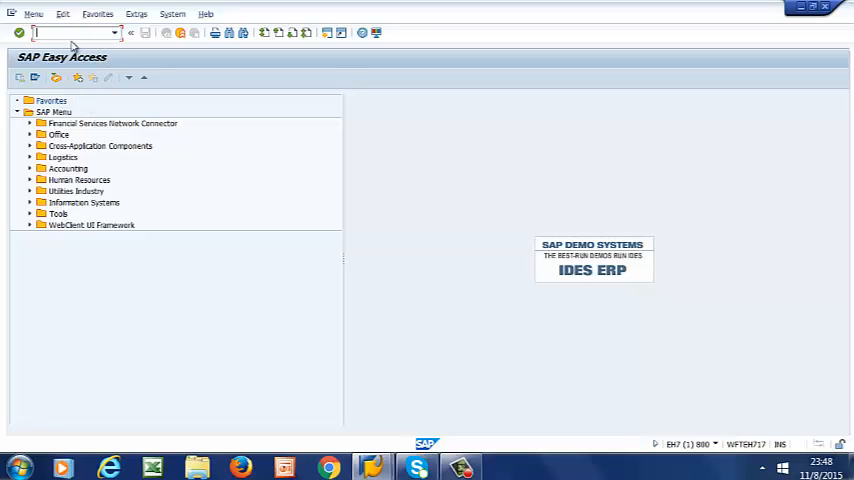
left_click(115, 33)
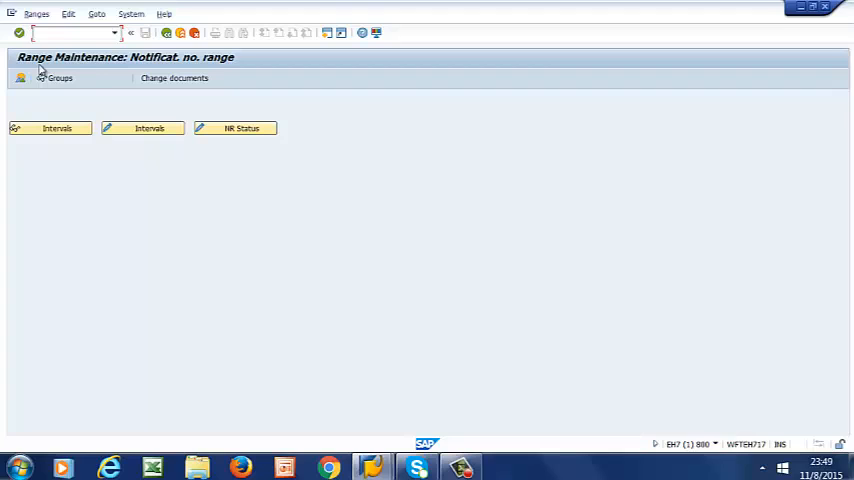
mouse_move(108, 78)
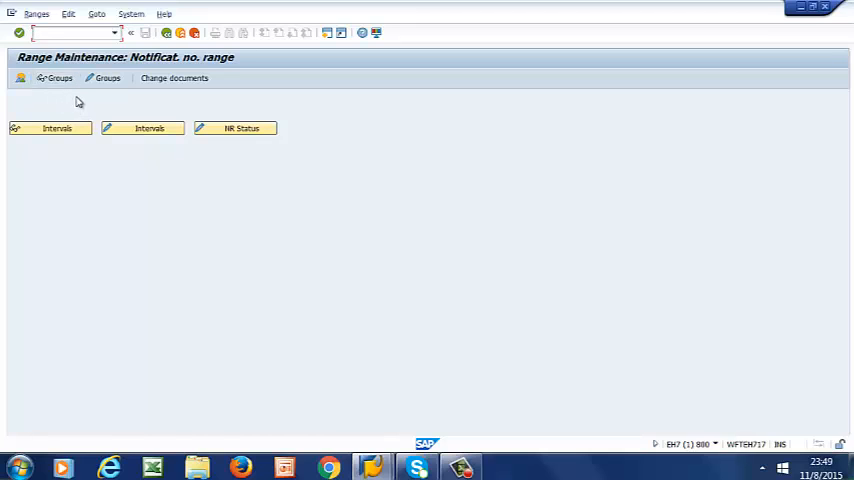
mouse_move(103, 47)
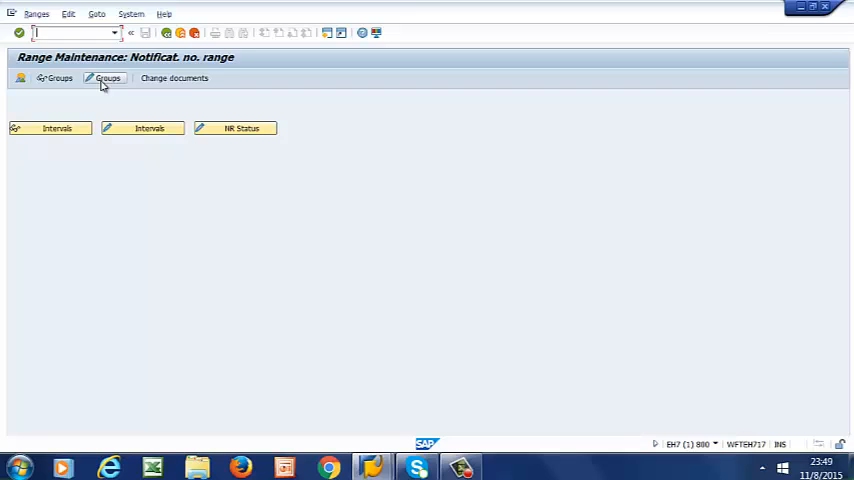
Open the notification number range groups for editing.
left_click(103, 78)
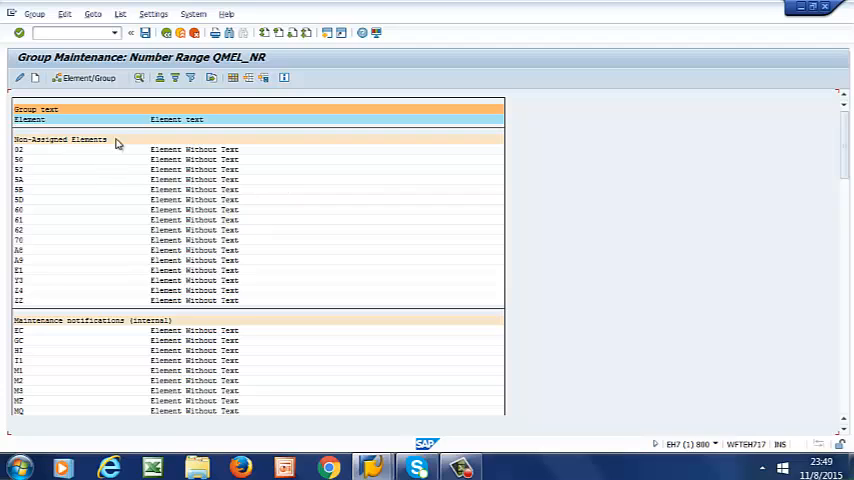
mouse_move(192, 222)
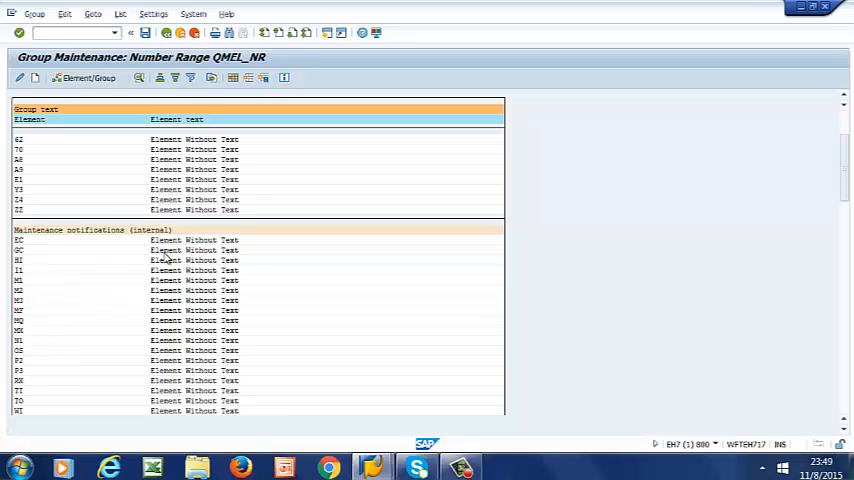
Scroll the QMEL_NR group list and pick element E1 for group assignment.
scroll("down", 3)
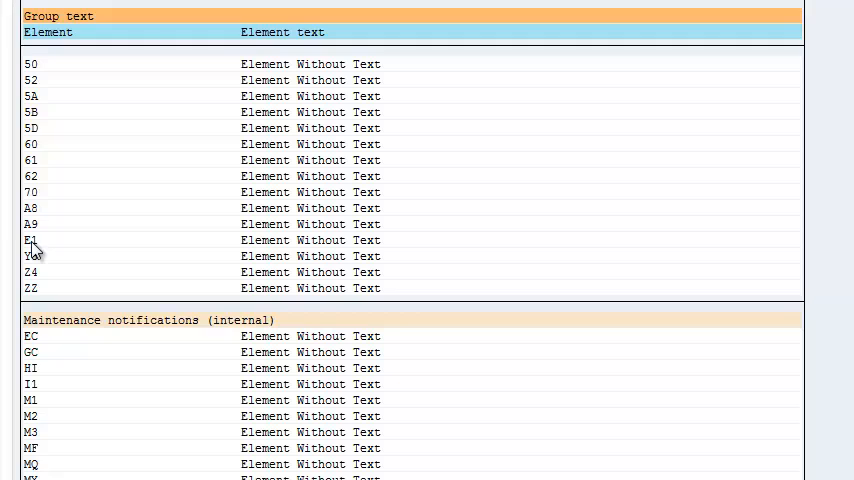
mouse_move(30, 248)
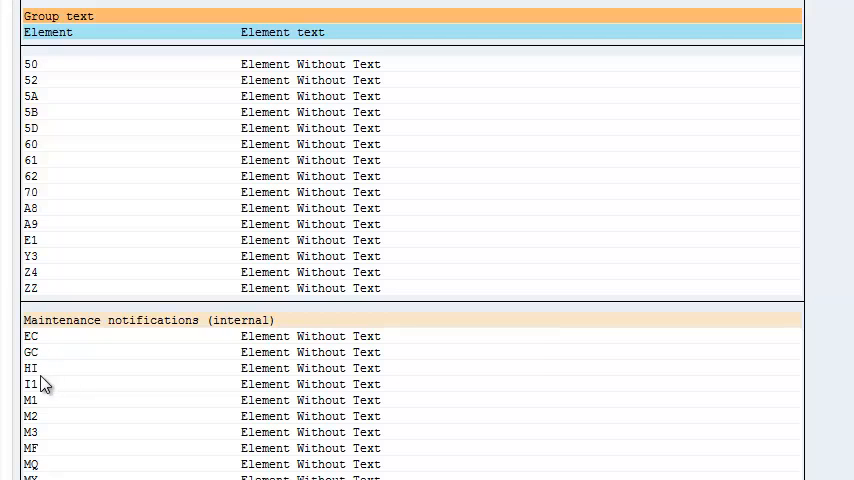
mouse_move(35, 237)
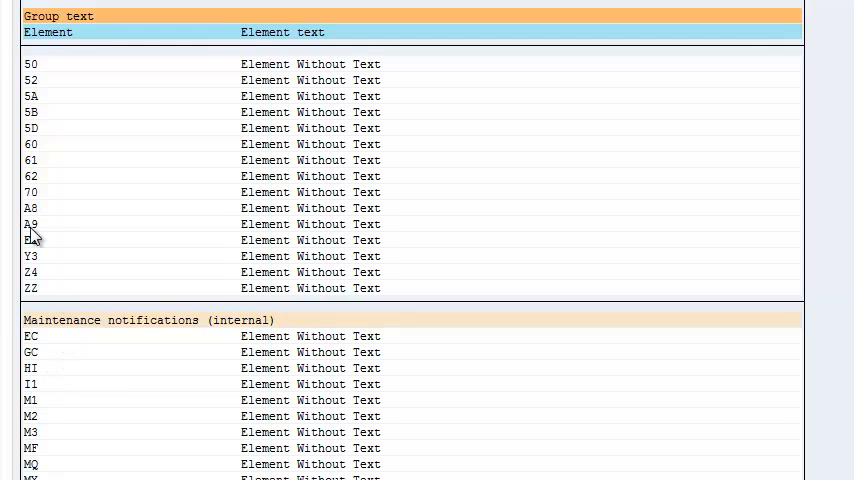
mouse_move(48, 248)
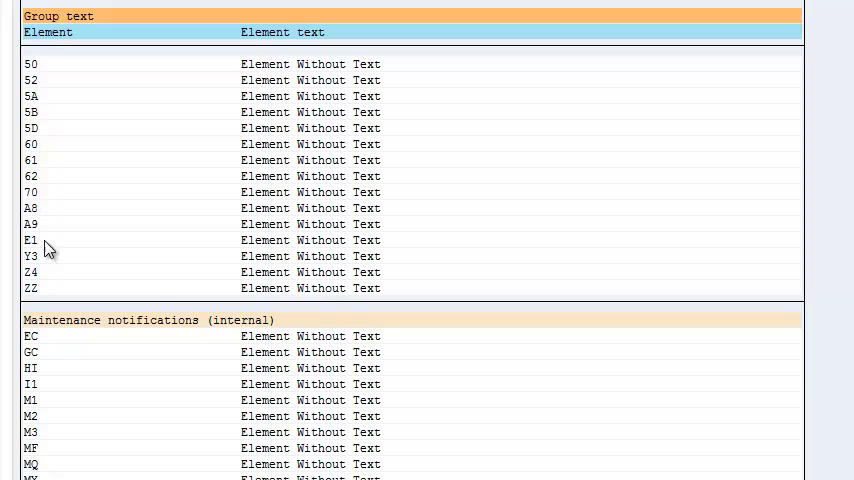
left_click(30, 240)
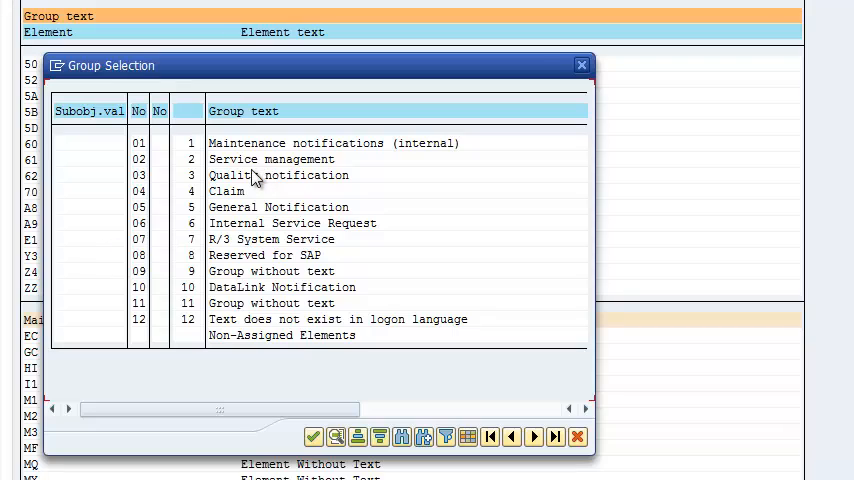
mouse_move(244, 148)
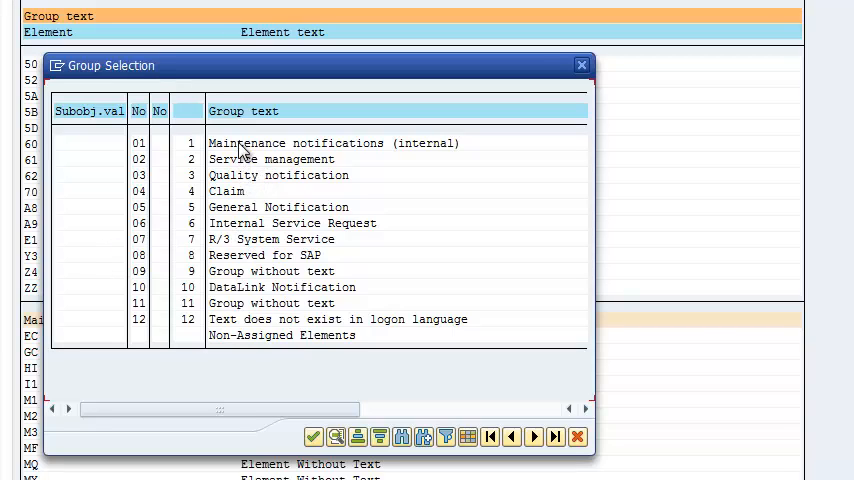
mouse_move(243, 188)
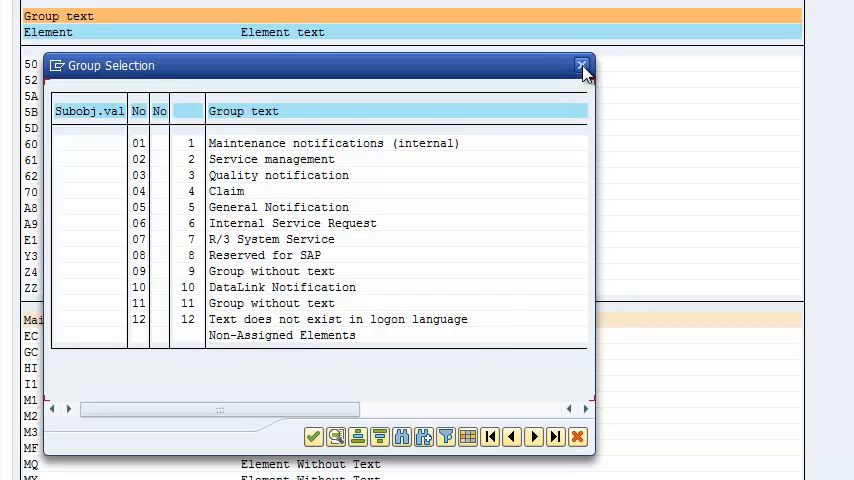
left_click(581, 65)
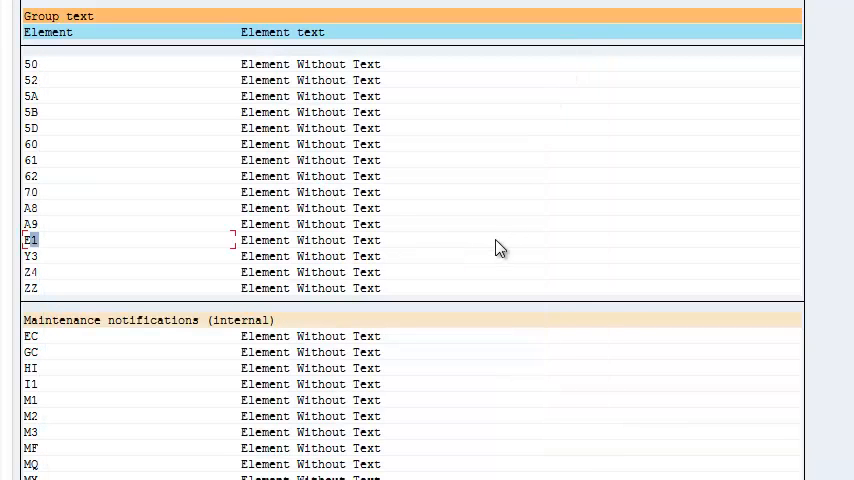